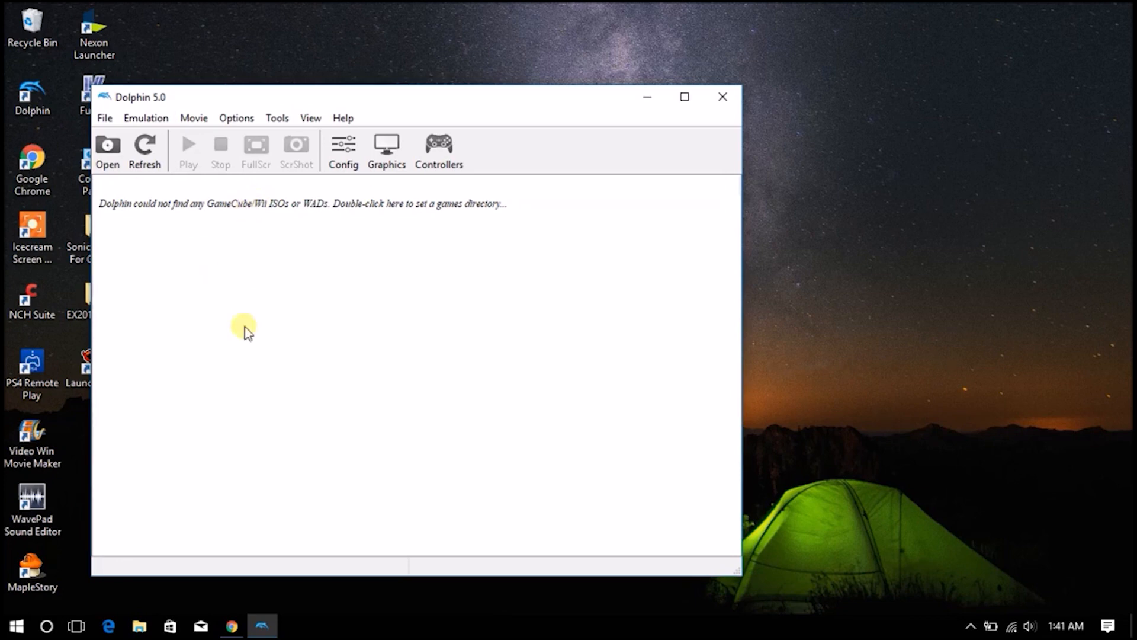
# Switch to the browser and search the channel's videos for 'sonic adventure'.
pyautogui.click(231, 626)
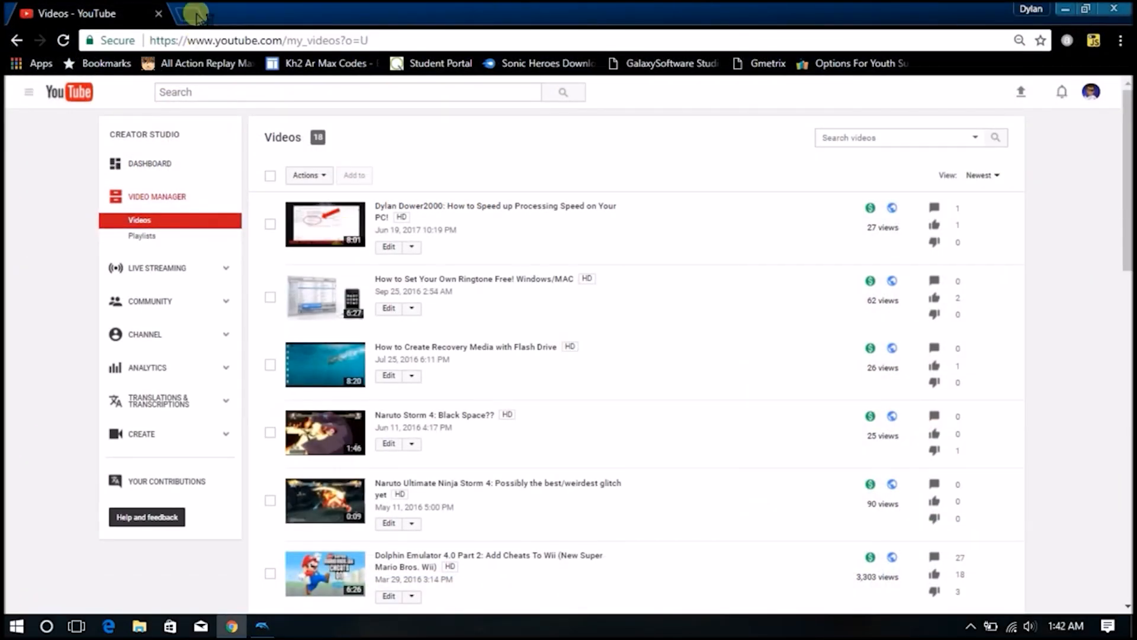
pyautogui.write('sonic adventure')
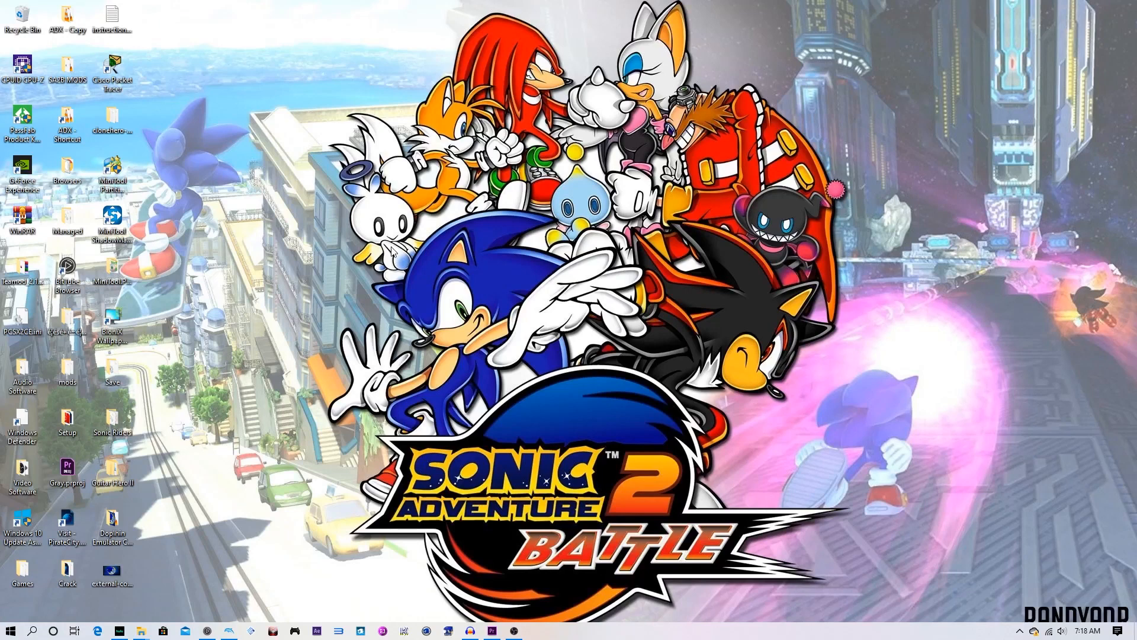
pyautogui.moveTo(150, 570)
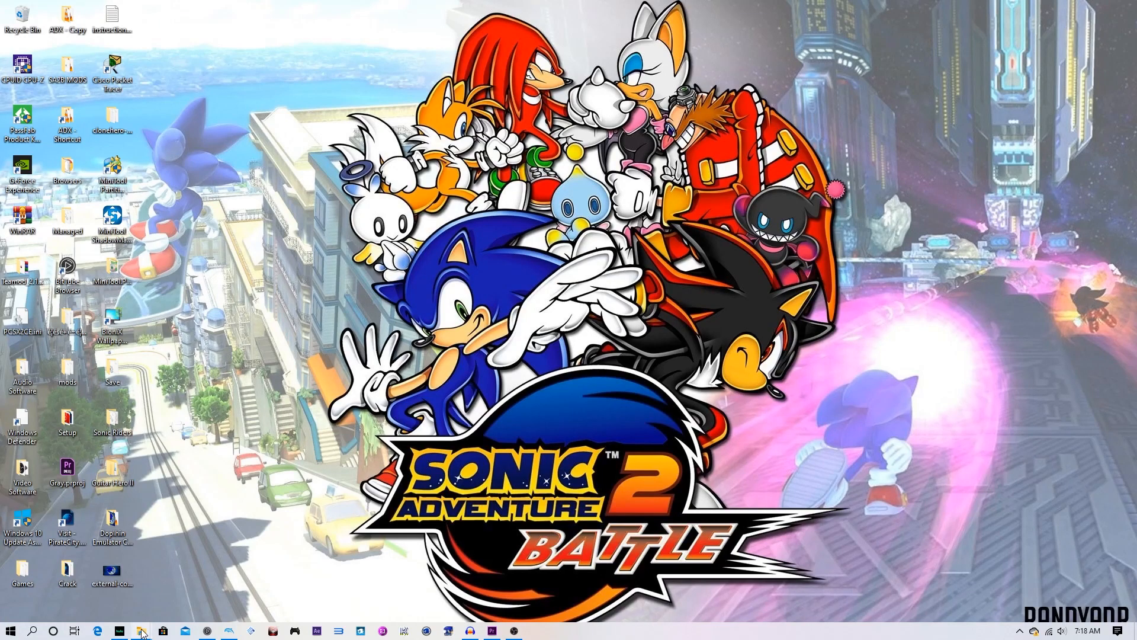
# Bring up the Downloads folder listing the Sonic Adventure 2 - Battle RAR.
pyautogui.click(141, 629)
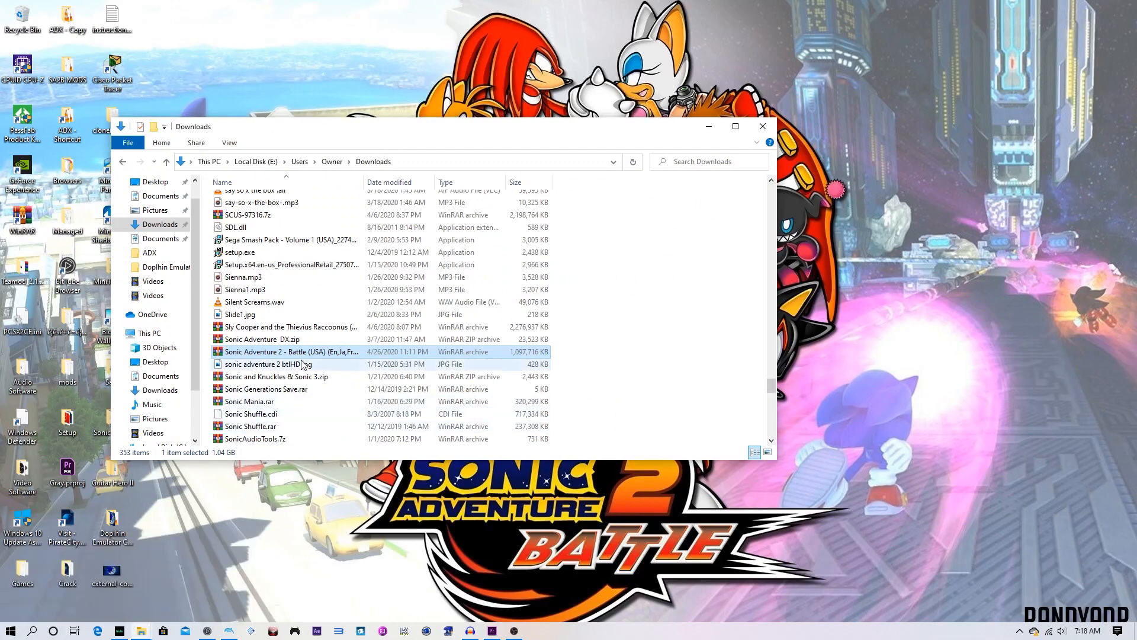
# Extract the archive to Documents\Dolphin Games via Extract files... and confirm the dialog.
pyautogui.rightClick(290, 351)
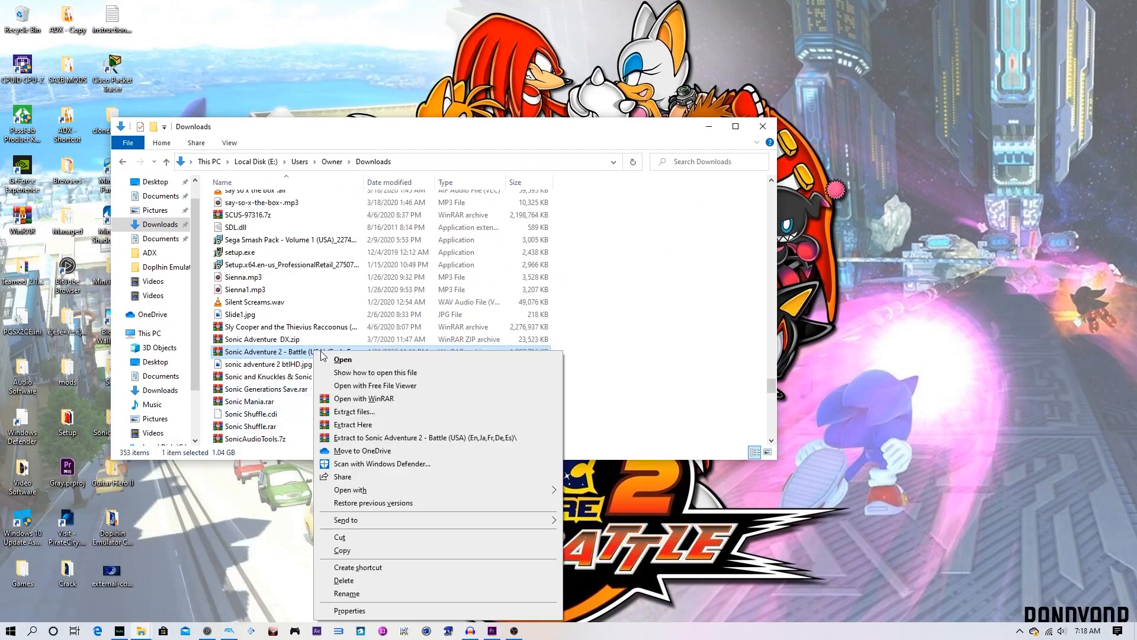
pyautogui.click(355, 411)
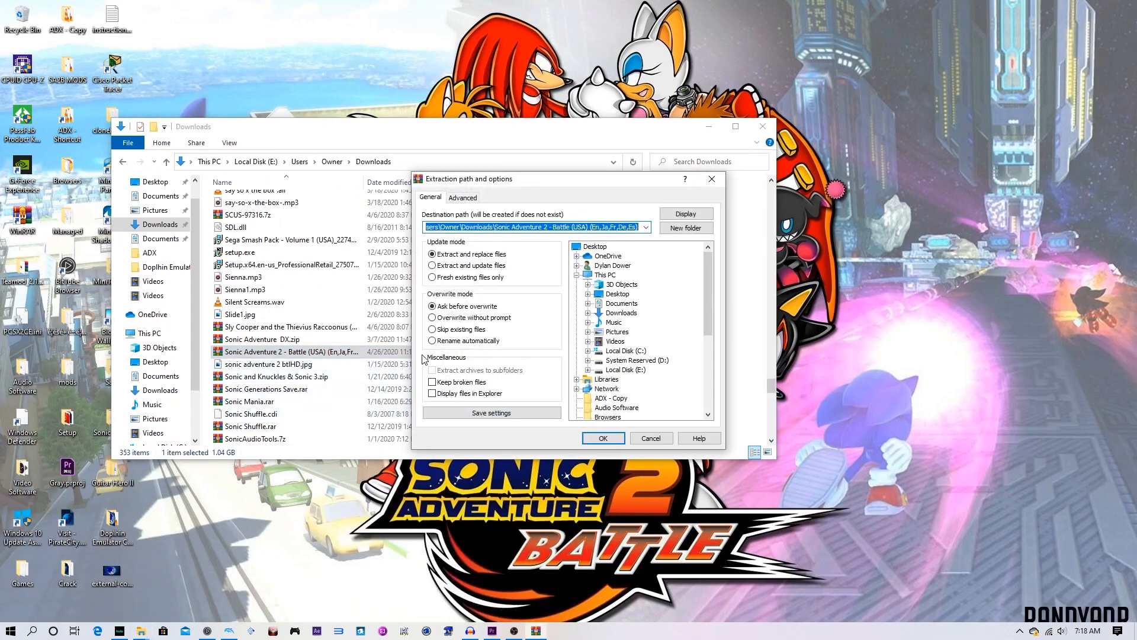
pyautogui.moveTo(615, 264)
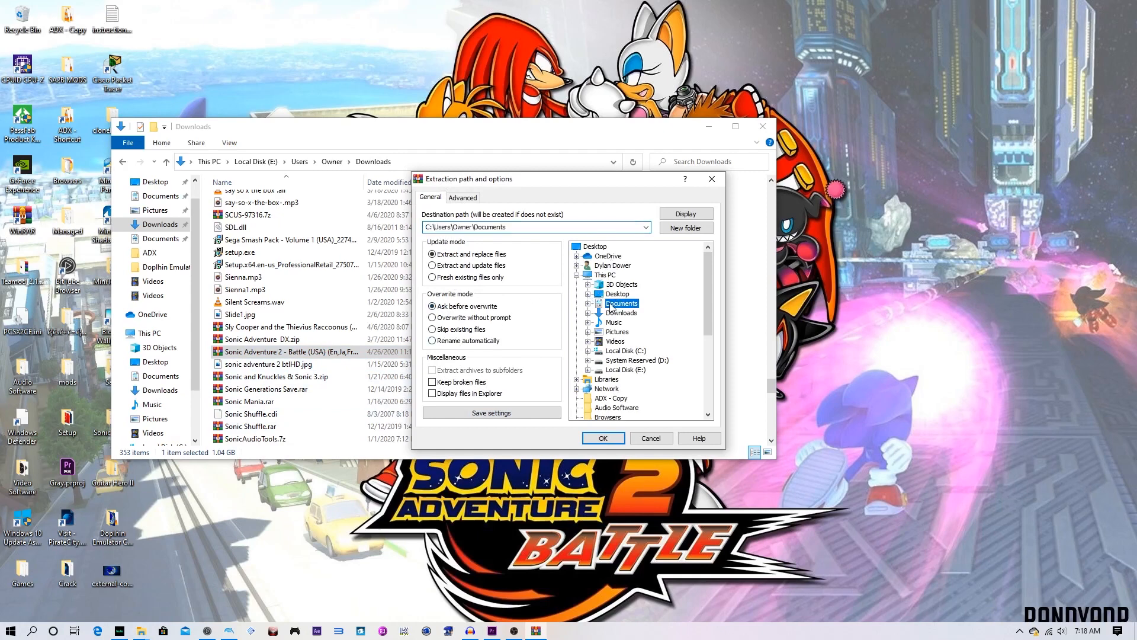
pyautogui.click(533, 226)
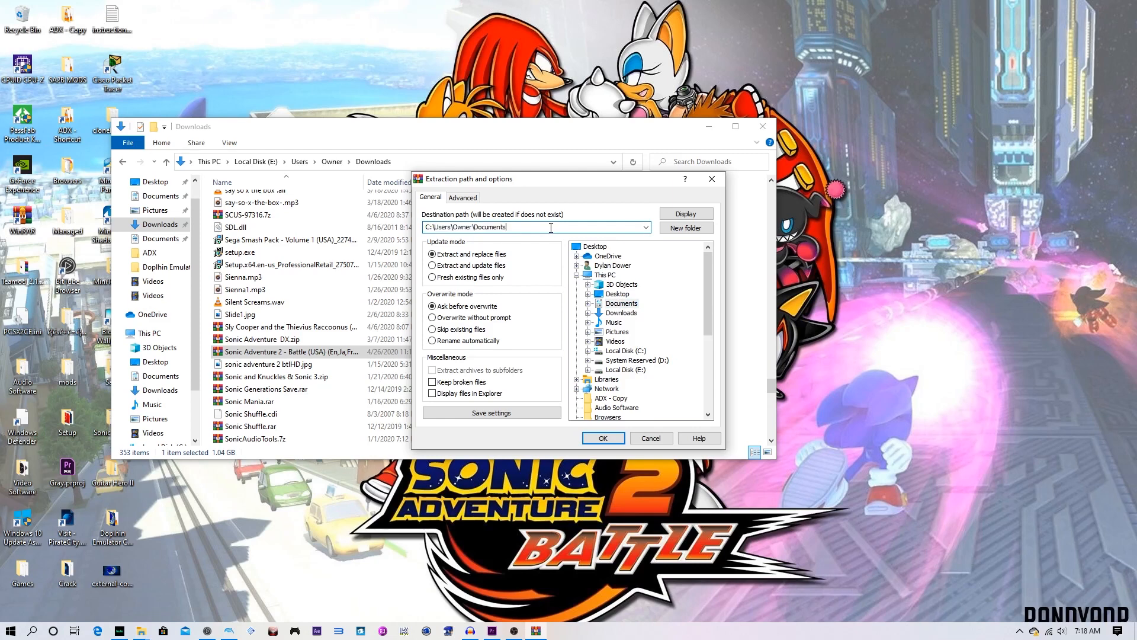
pyautogui.write('Dolphin Games')
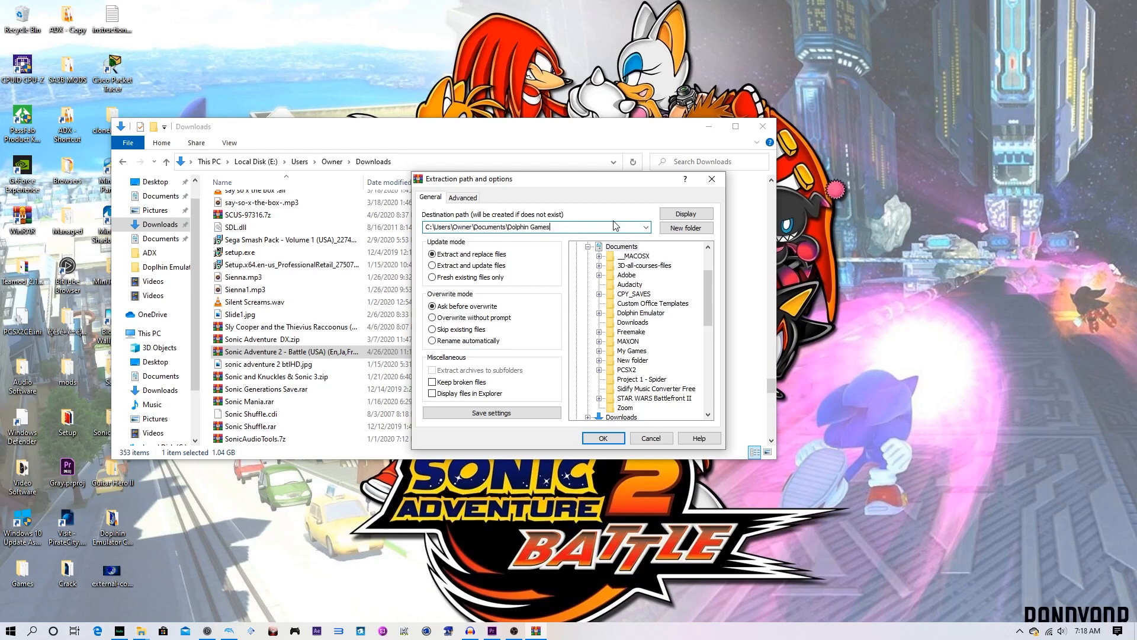
pyautogui.moveTo(616, 257)
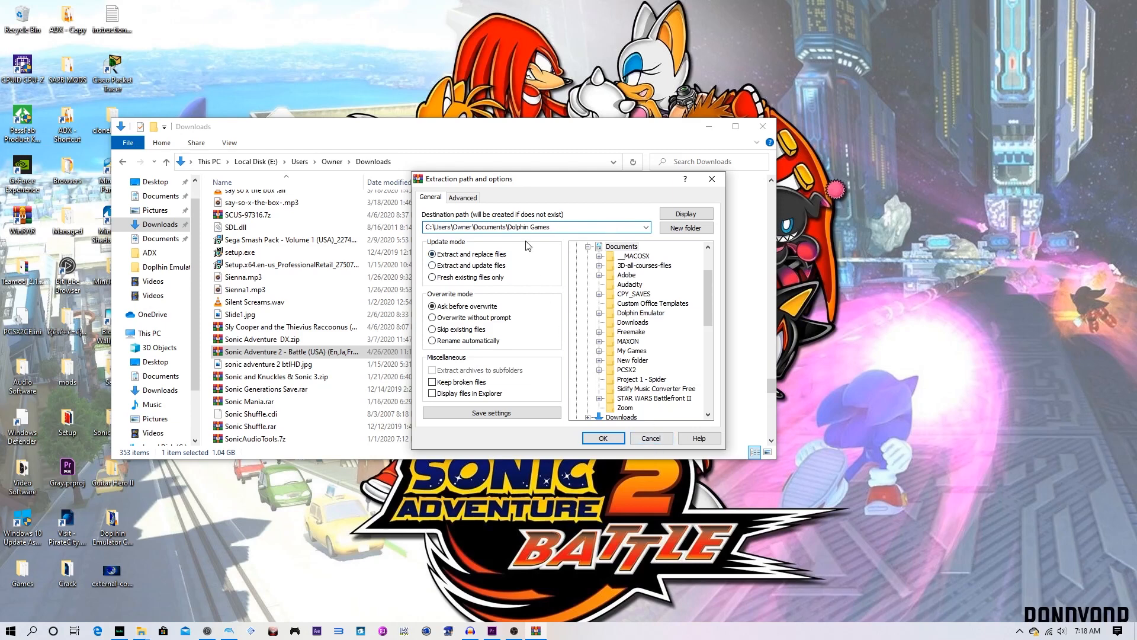
pyautogui.moveTo(651, 438)
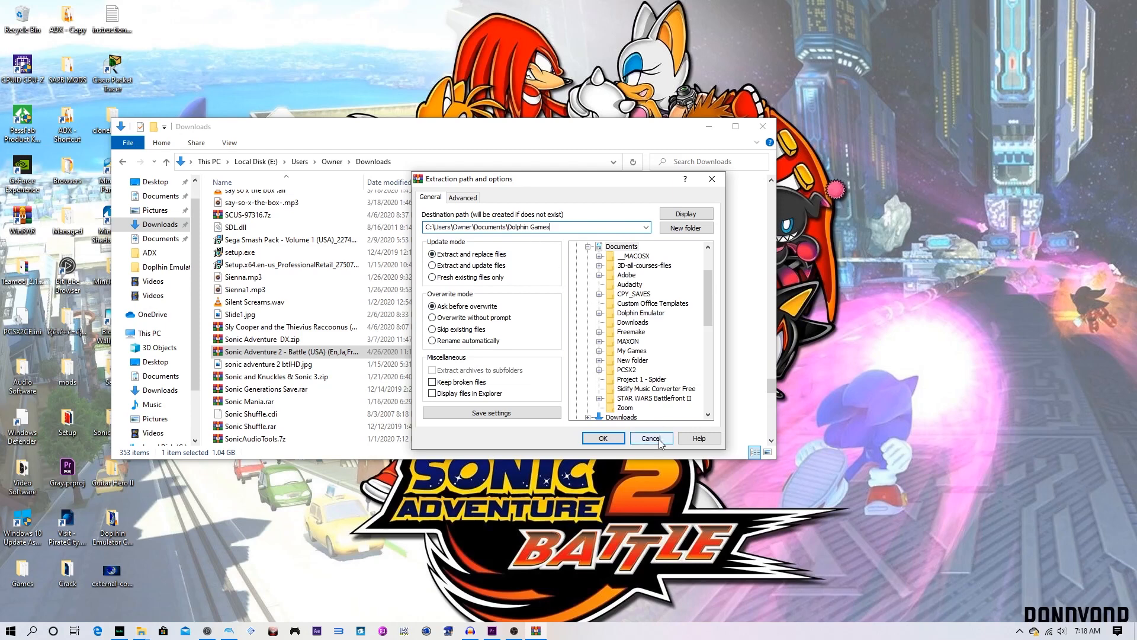
pyautogui.click(649, 438)
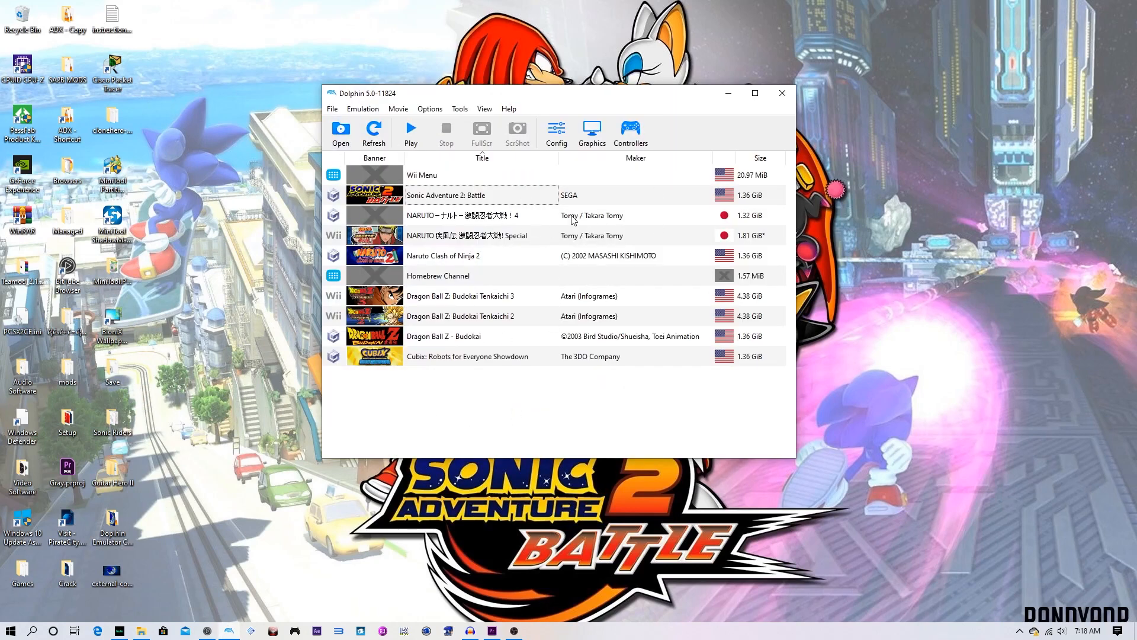
pyautogui.moveTo(469, 191)
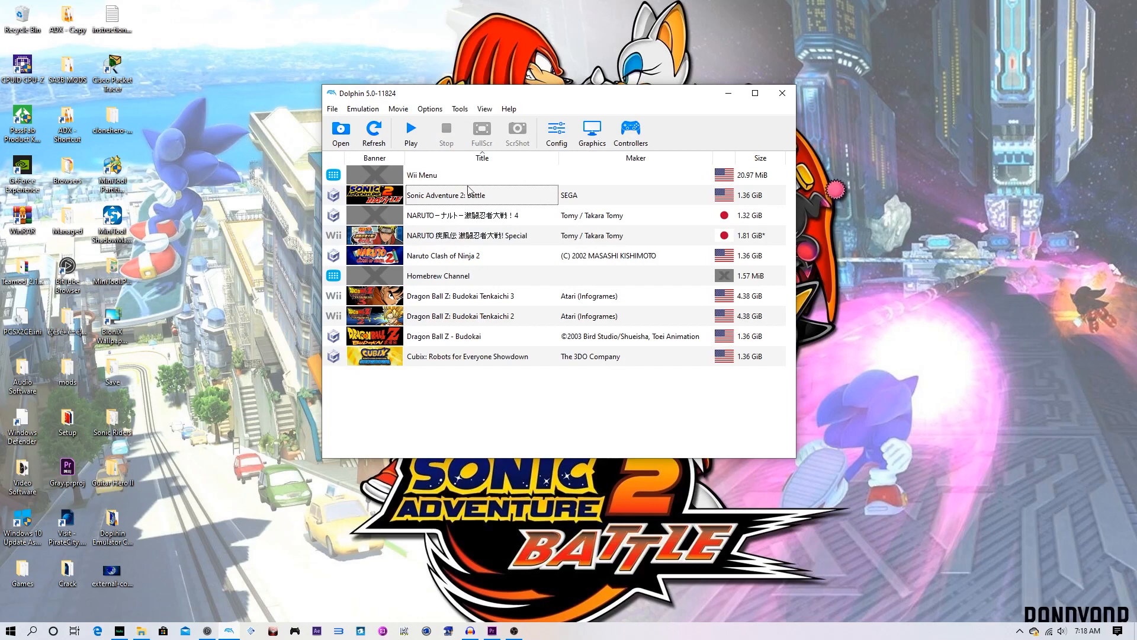
pyautogui.moveTo(485, 206)
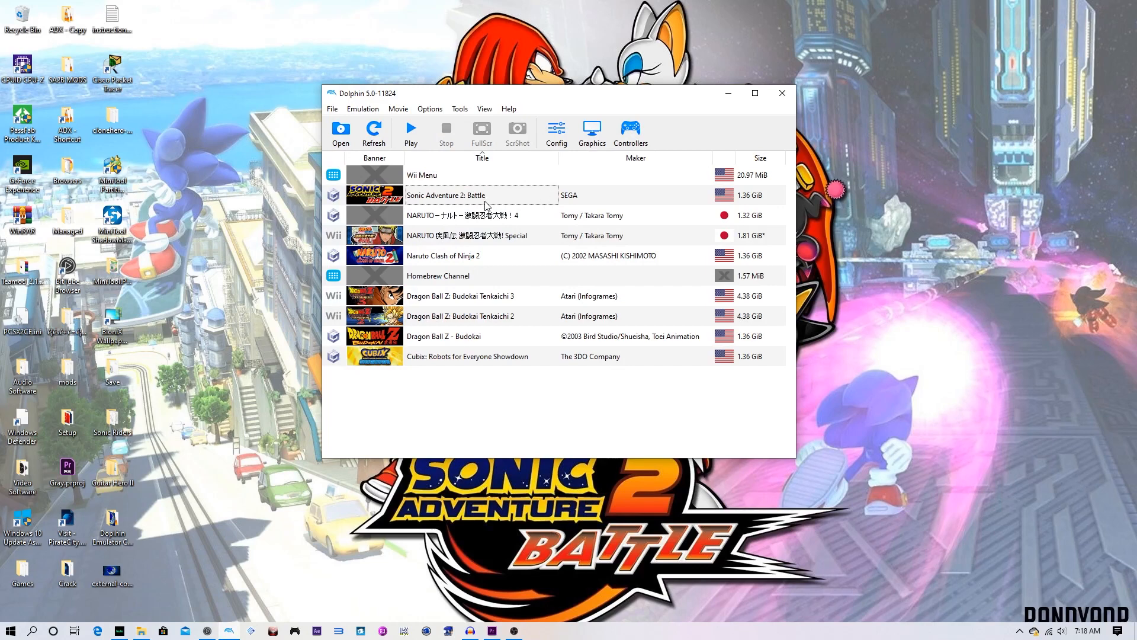
pyautogui.moveTo(547, 189)
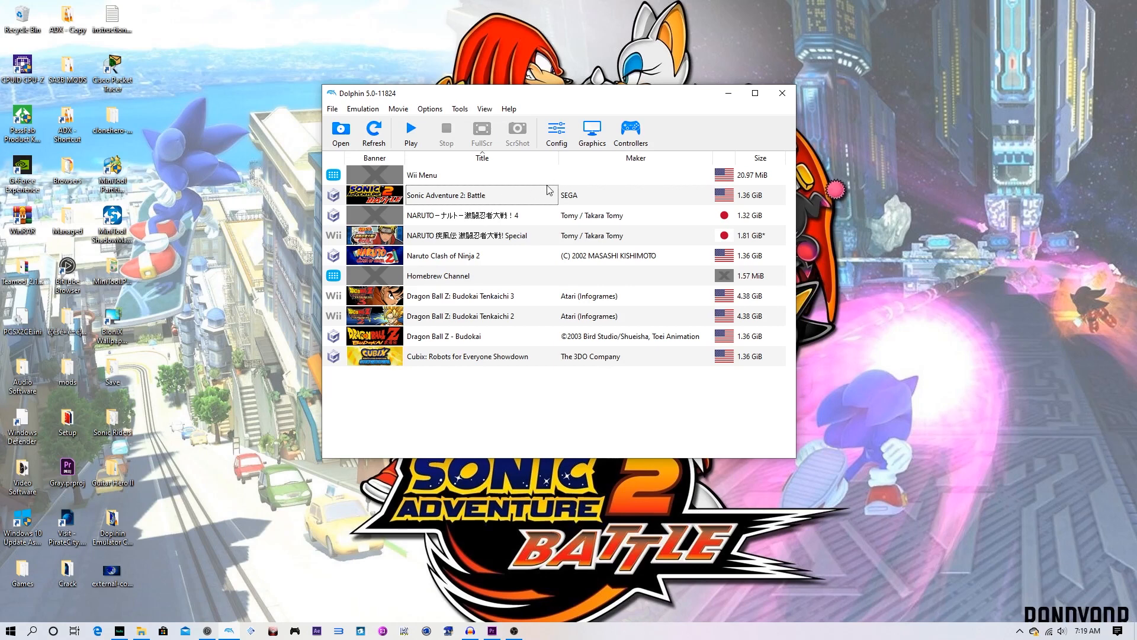
pyautogui.moveTo(524, 211)
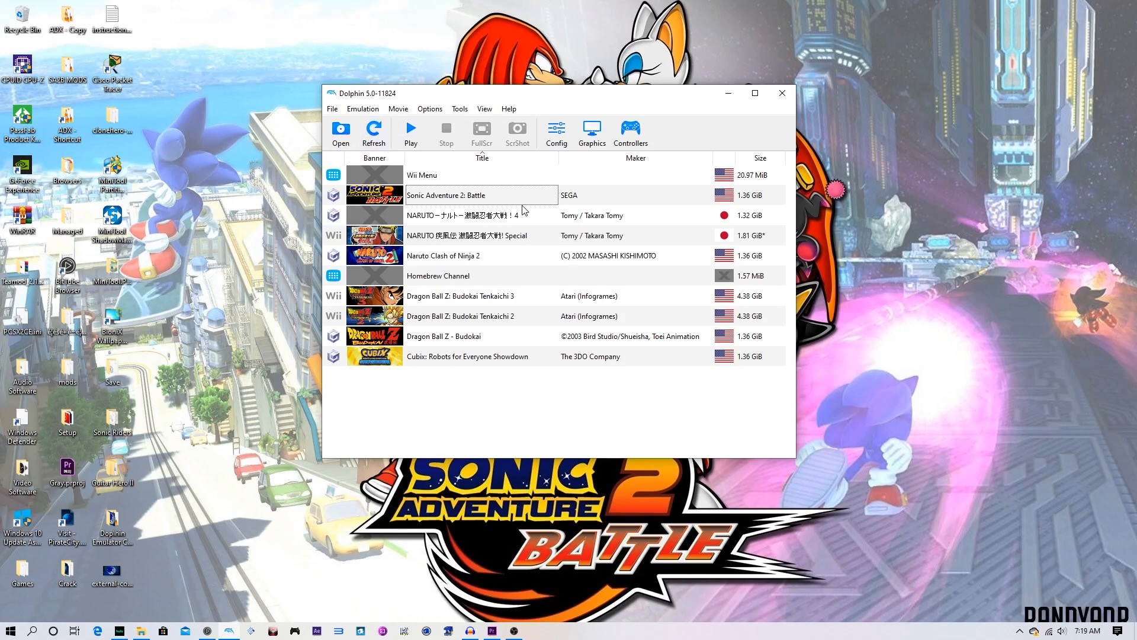
# Select Sonic Adventure 2: Battle, cancel the file picker and bring up the game's context menu.
pyautogui.click(340, 133)
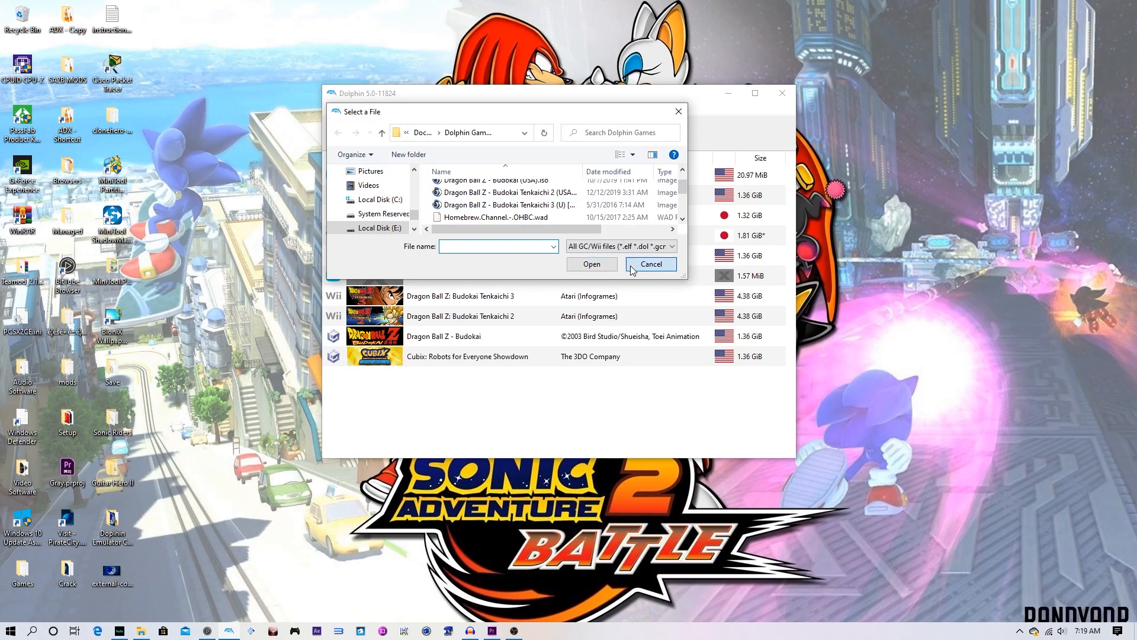
pyautogui.click(651, 263)
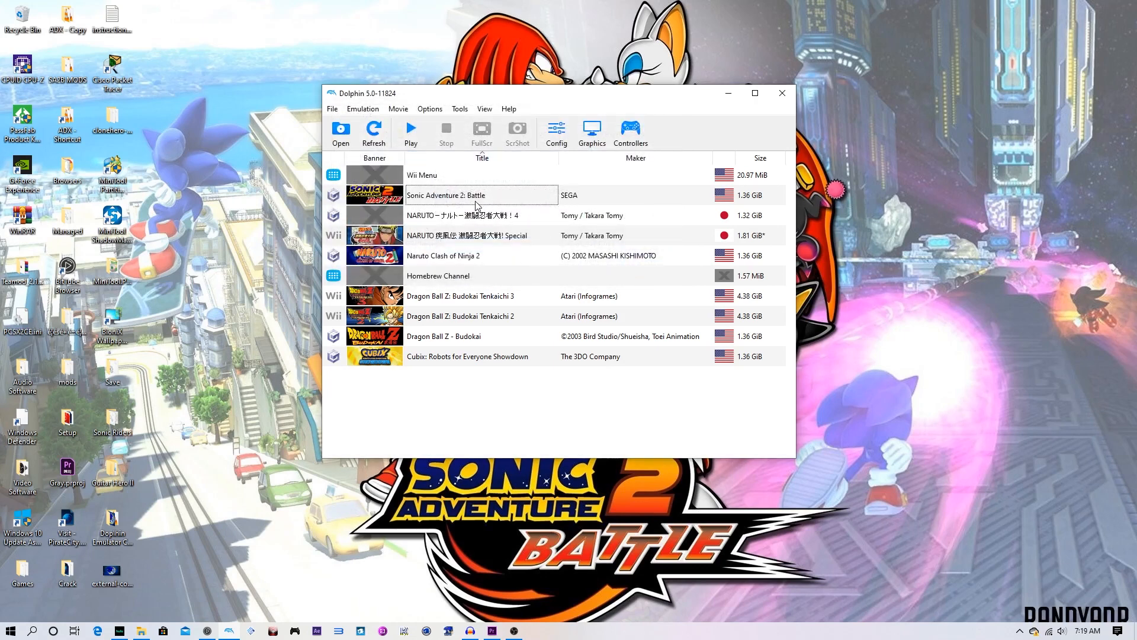
pyautogui.rightClick(471, 194)
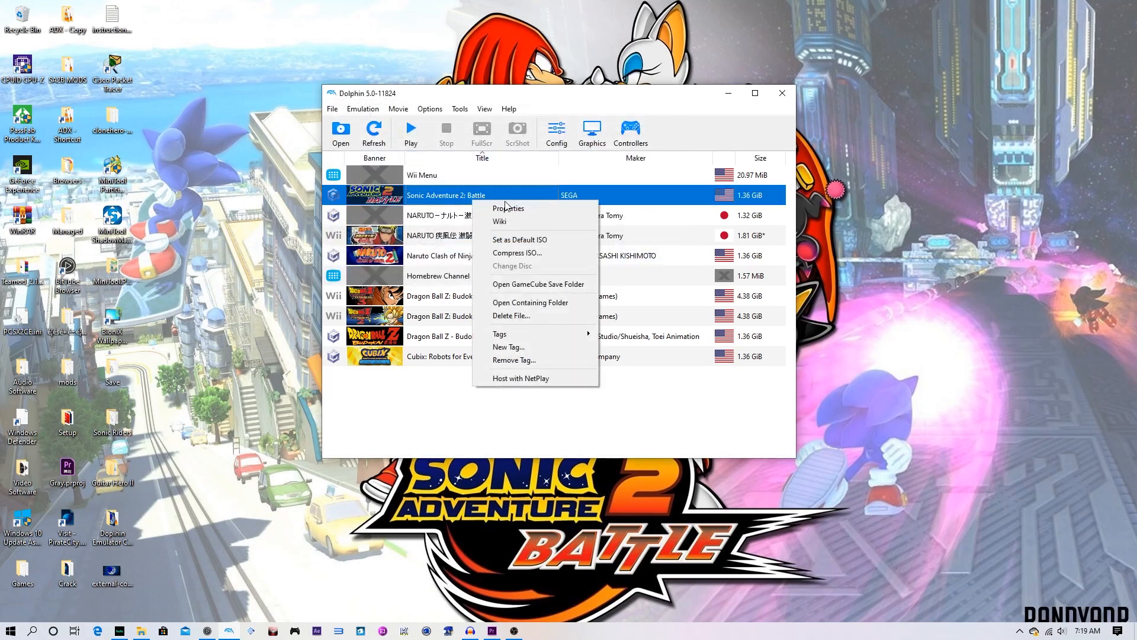
# In the game's Properties, confirm all AR Codes are ticked, then move to Gecko Codes.
pyautogui.click(509, 208)
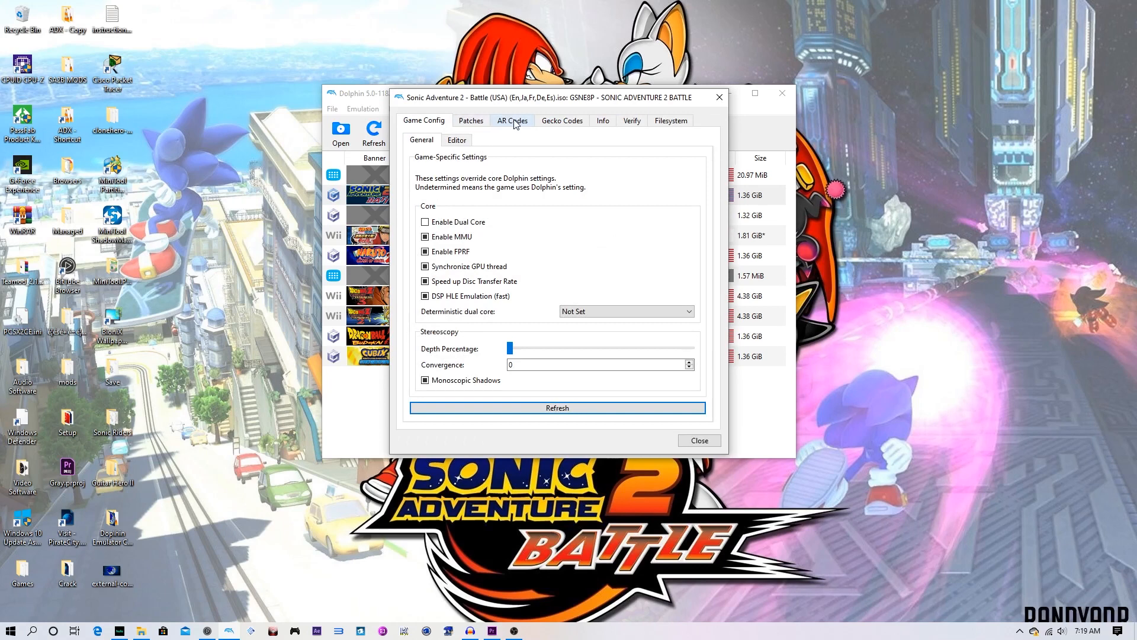
pyautogui.click(512, 120)
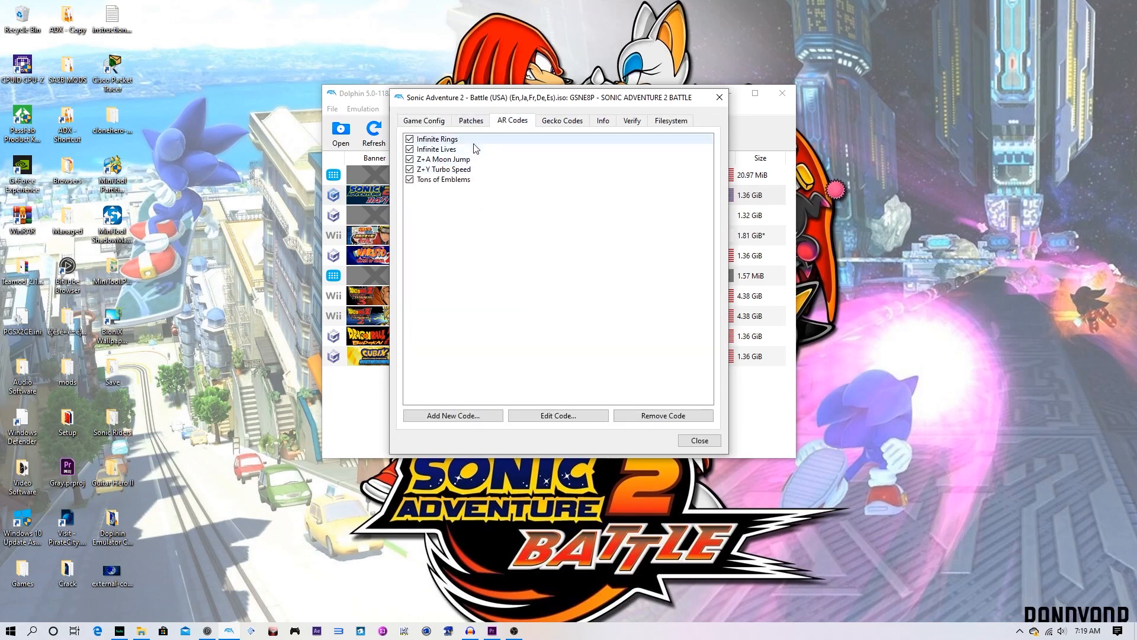
pyautogui.click(438, 150)
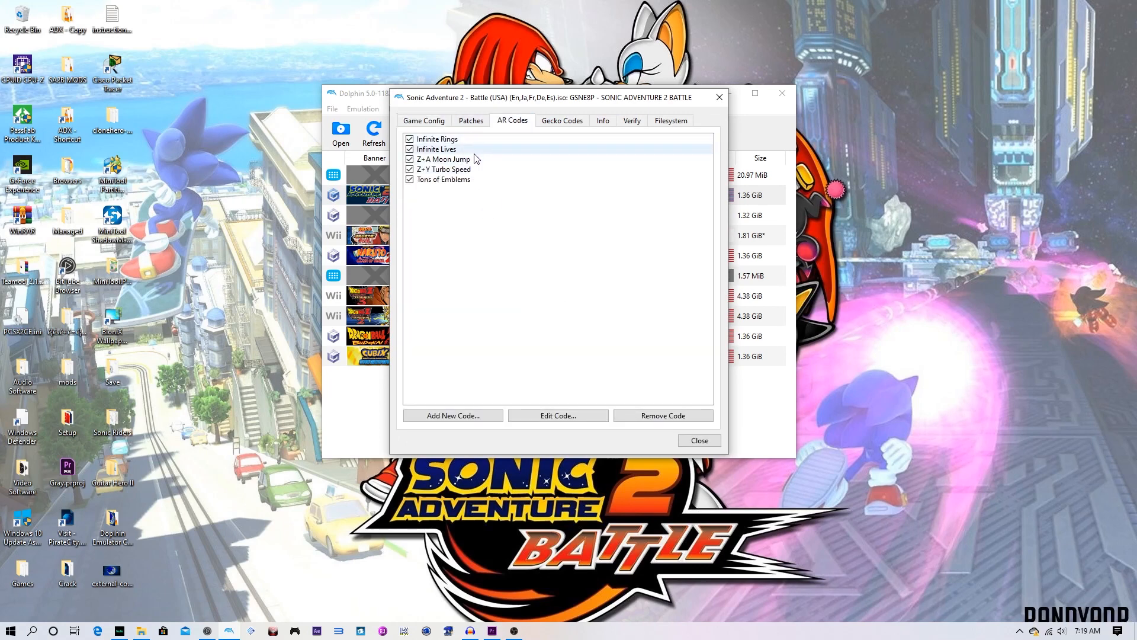
pyautogui.click(442, 179)
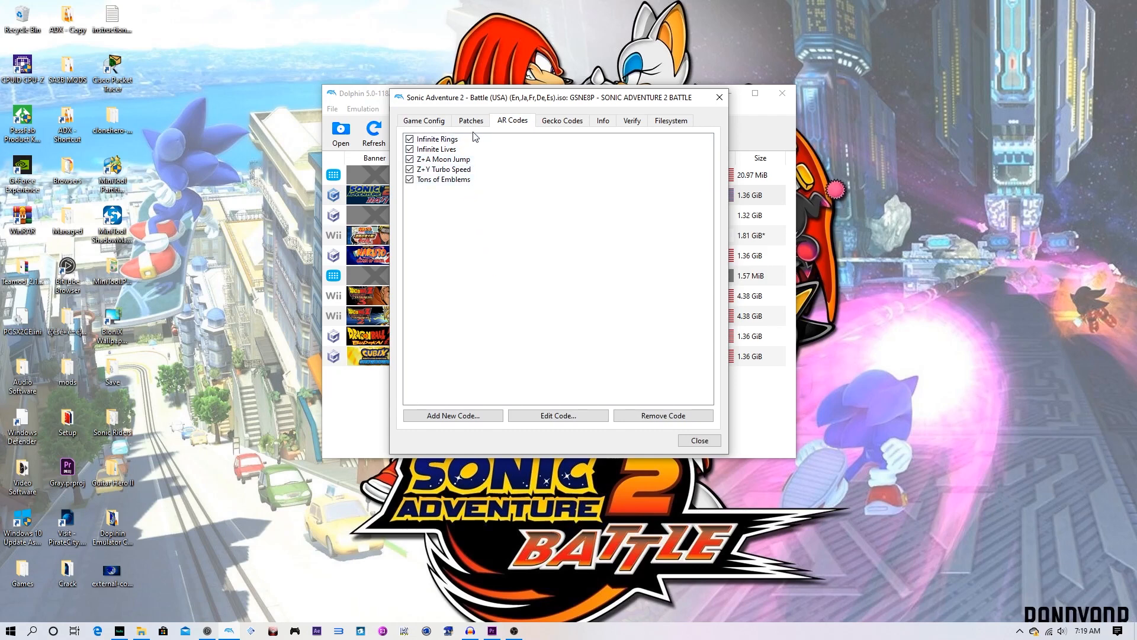
pyautogui.click(438, 138)
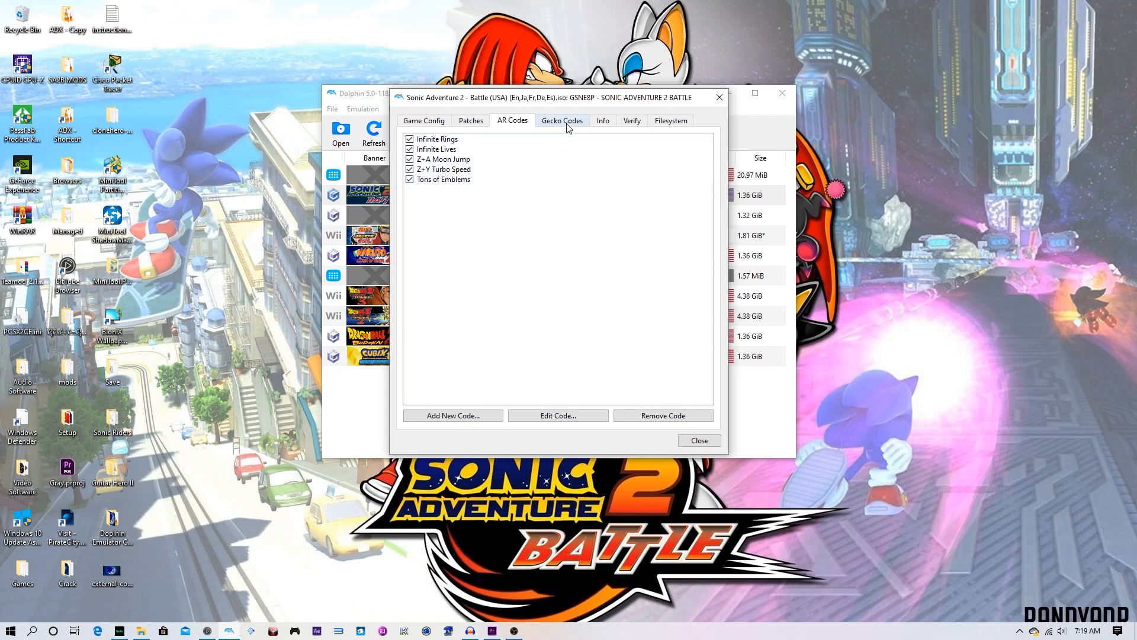
pyautogui.click(562, 121)
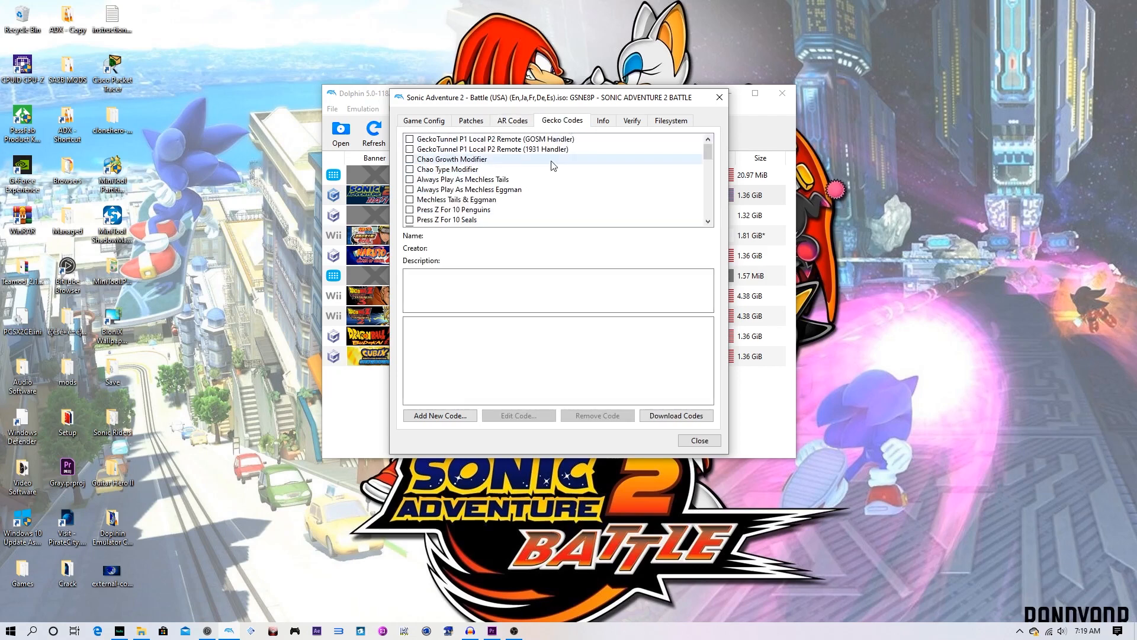
# Review the Gecko and AR code lists, then close the properties window.
pyautogui.scroll(-3)
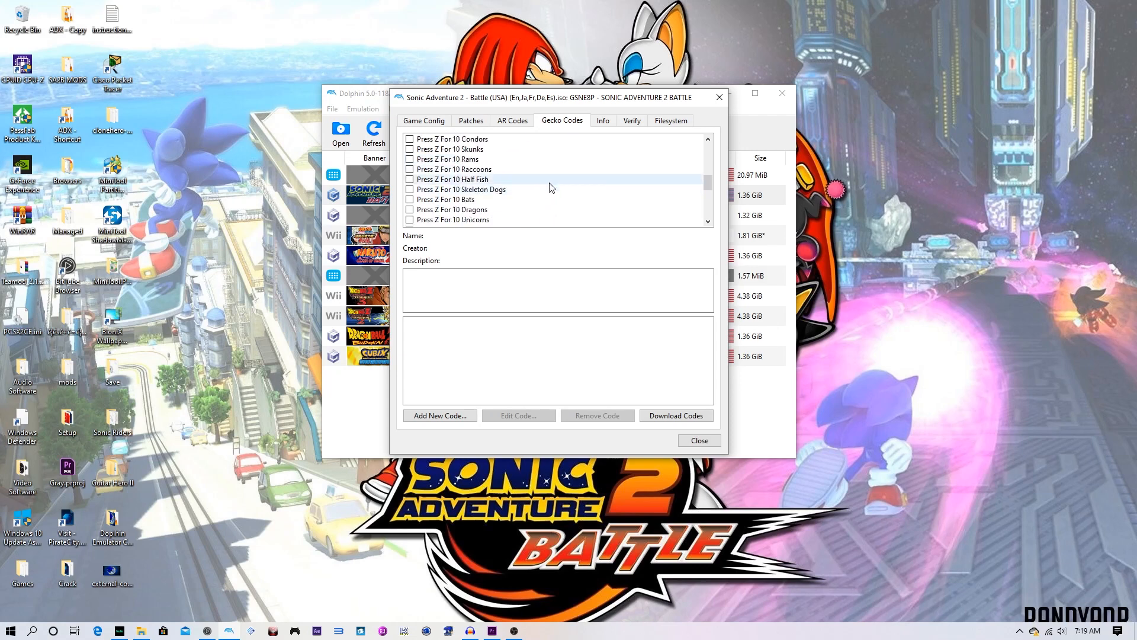
pyautogui.click(512, 121)
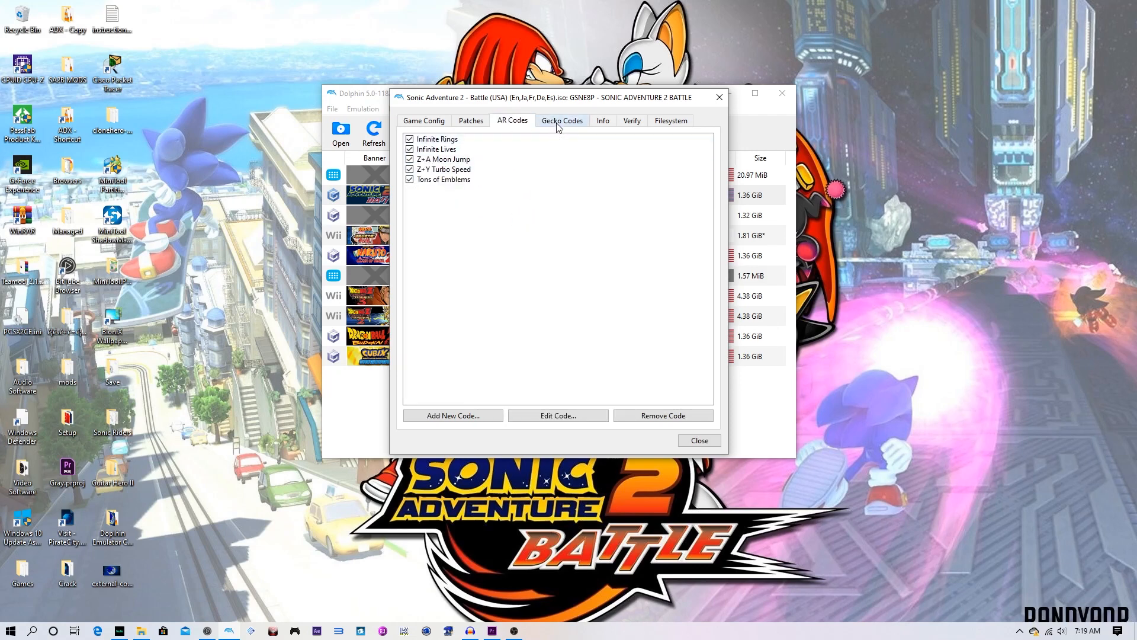
pyautogui.click(561, 121)
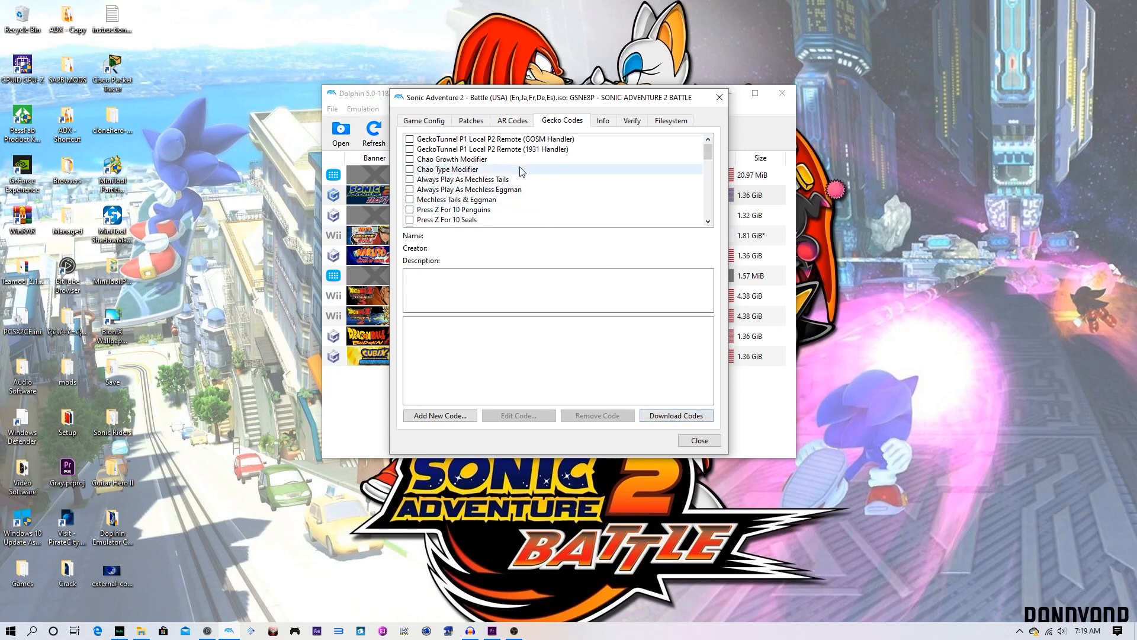
pyautogui.moveTo(676, 415)
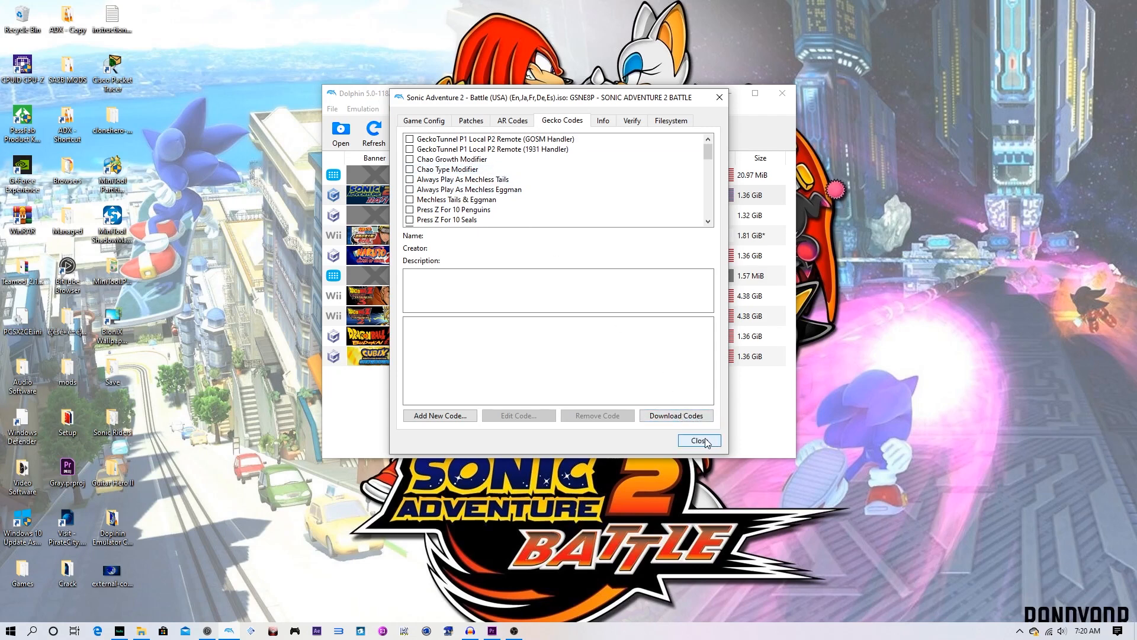
pyautogui.click(698, 441)
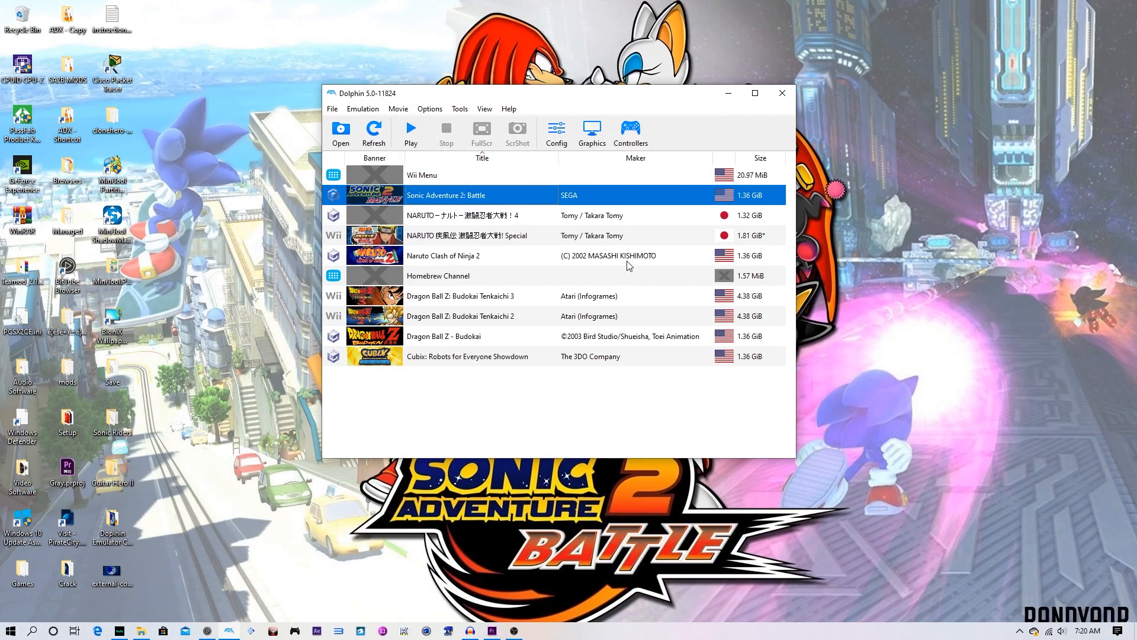
pyautogui.click(781, 92)
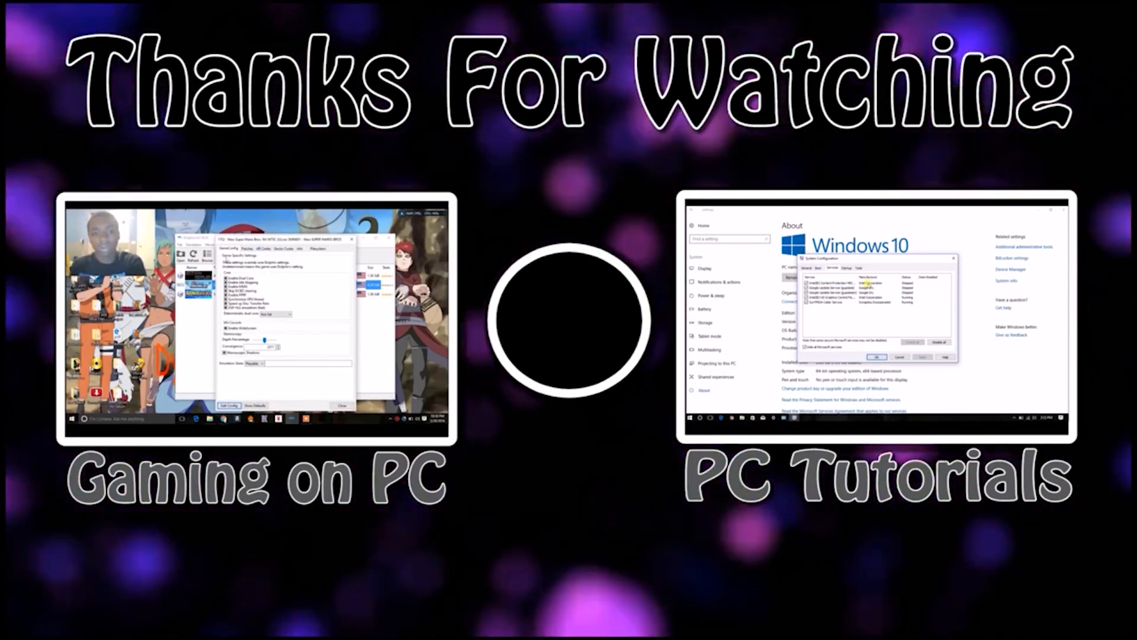
pyautogui.click(261, 247)
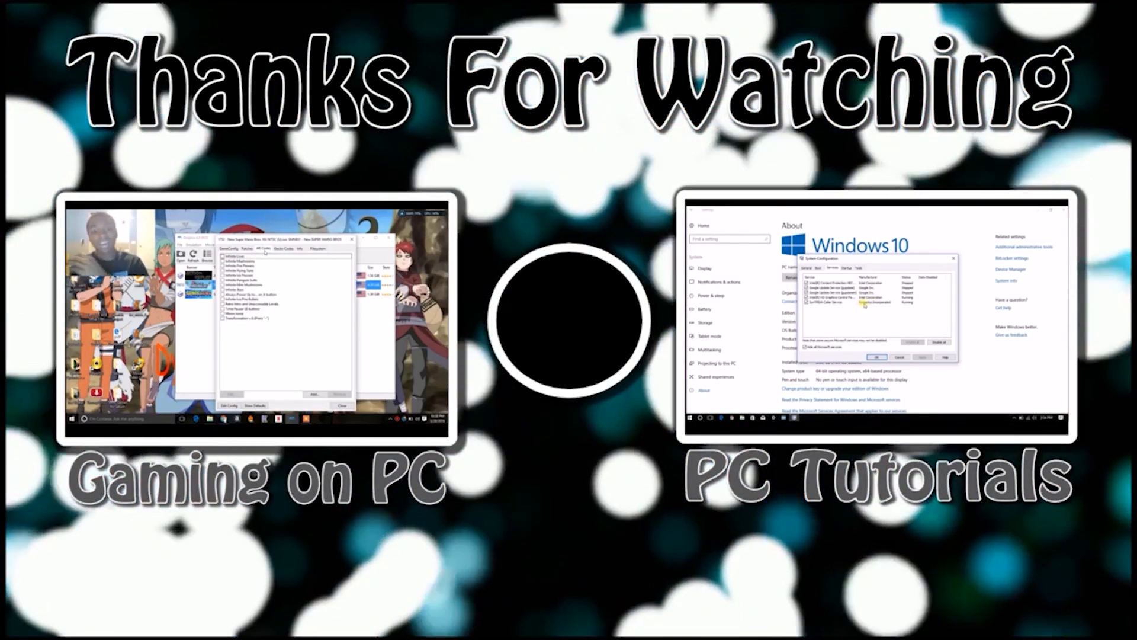